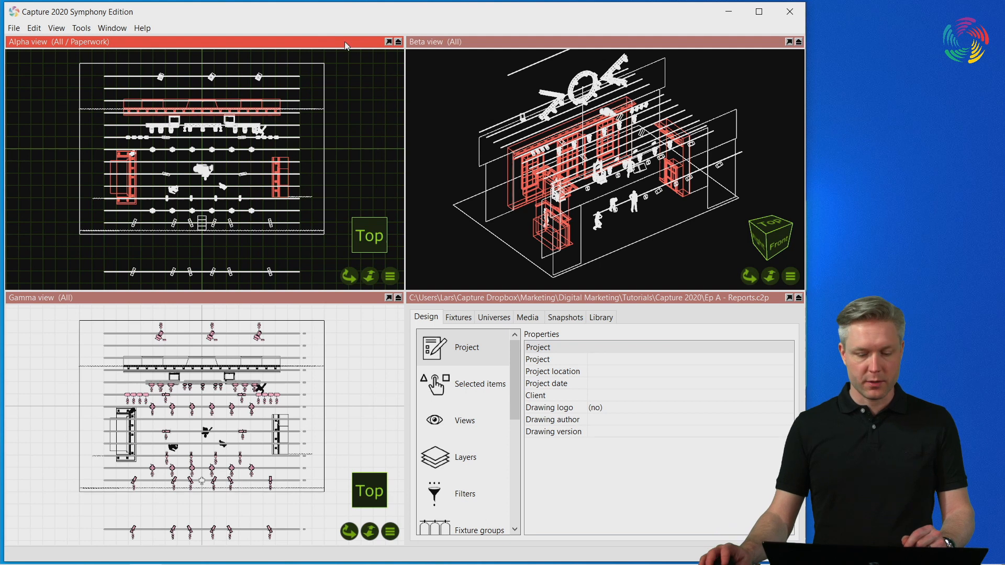
- Add an Equipment report from the Design panel's Reports section
{"action": "scroll", "scroll_direction": "down", "scroll_amount": 3}
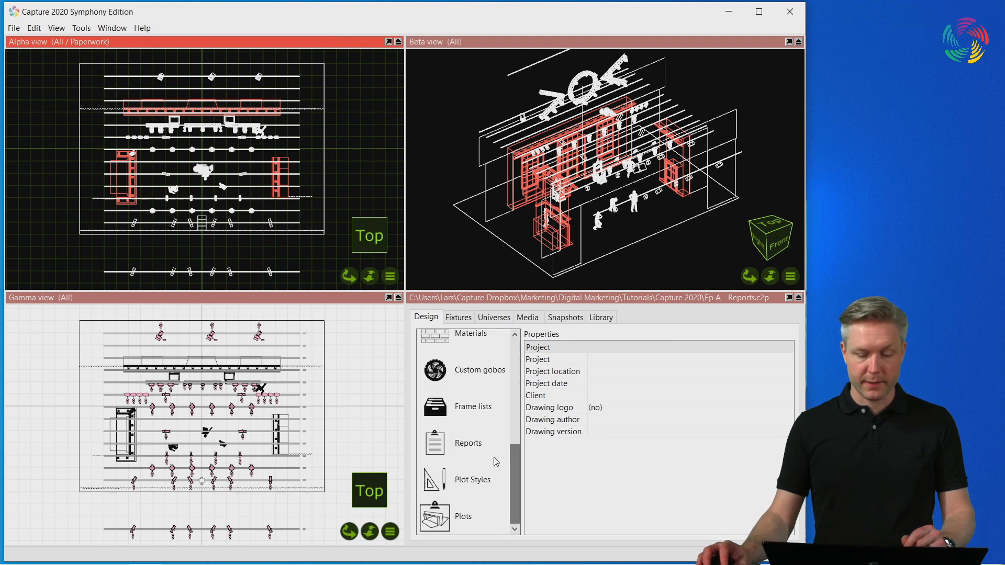
{"action": "left_click", "coordinate": [468, 443]}
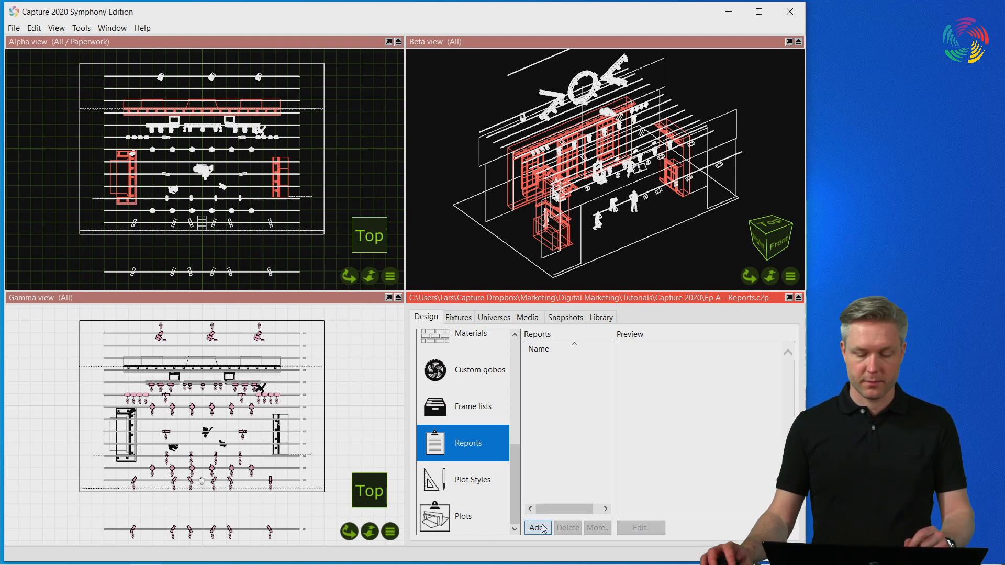
{"action": "left_click", "coordinate": [538, 528]}
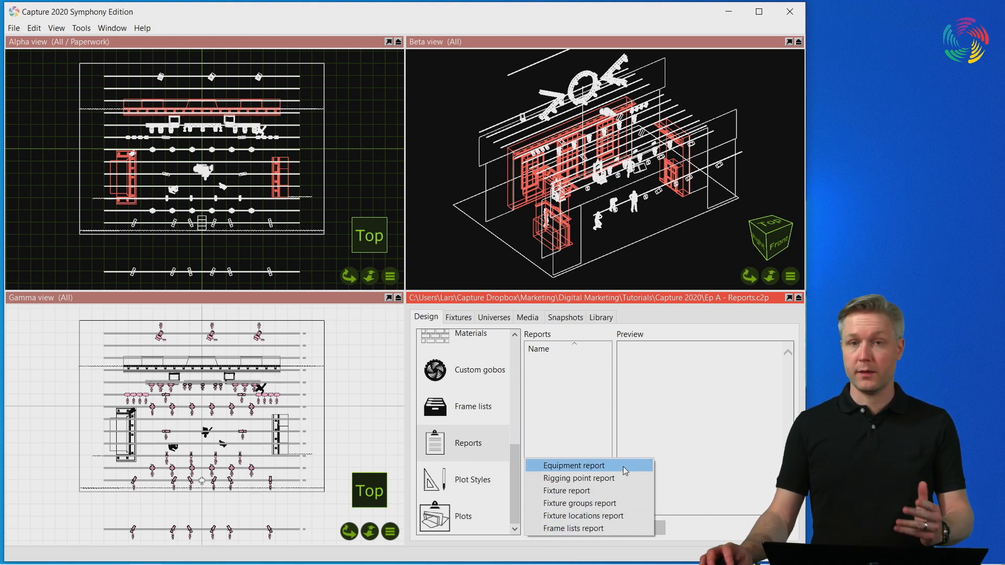
{"action": "left_click", "coordinate": [574, 465]}
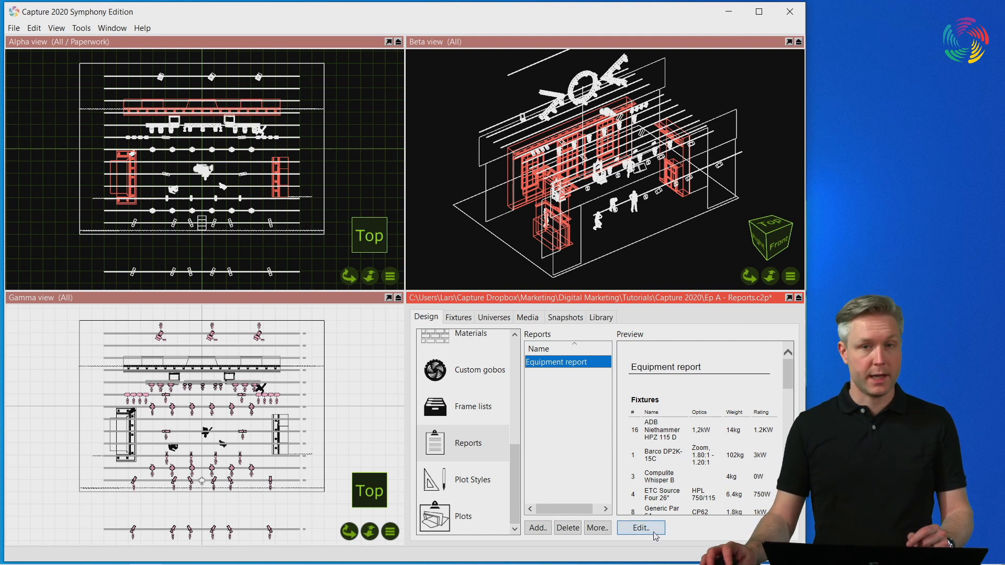
- Bring the Equipment report into the report editor and review its preview sections
{"action": "left_click", "coordinate": [641, 528]}
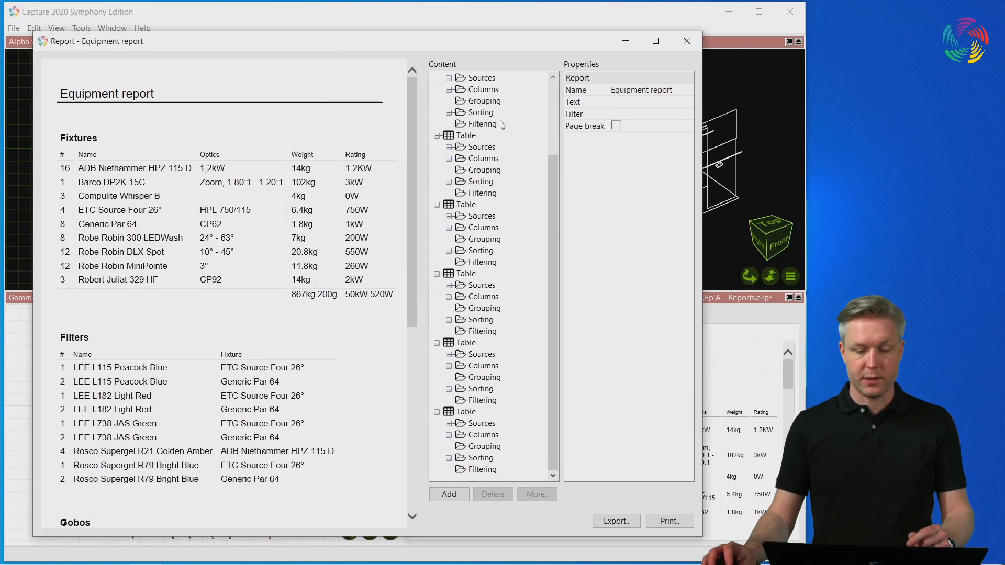
{"action": "mouse_move", "coordinate": [301, 88]}
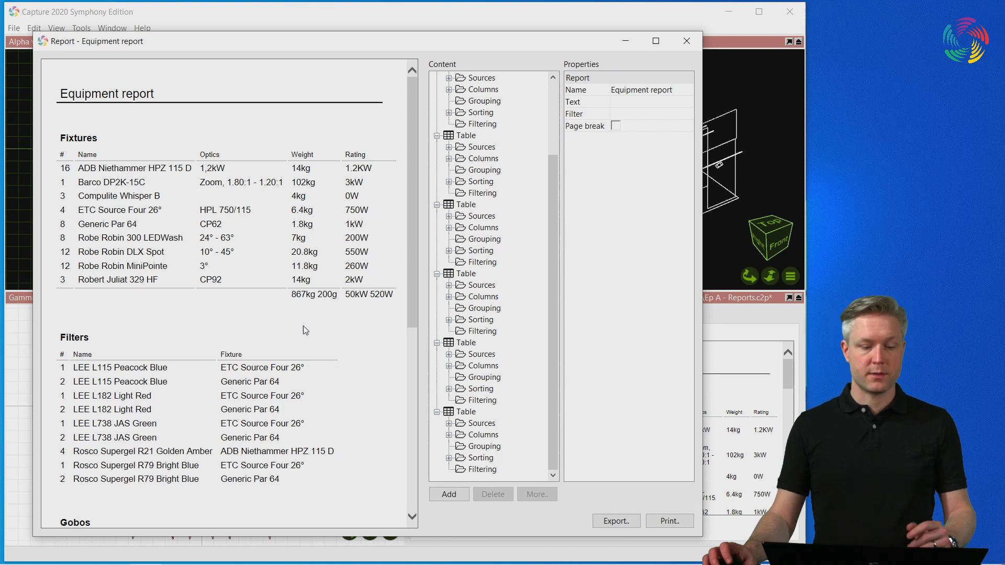
{"action": "scroll", "scroll_direction": "down", "scroll_amount": 3}
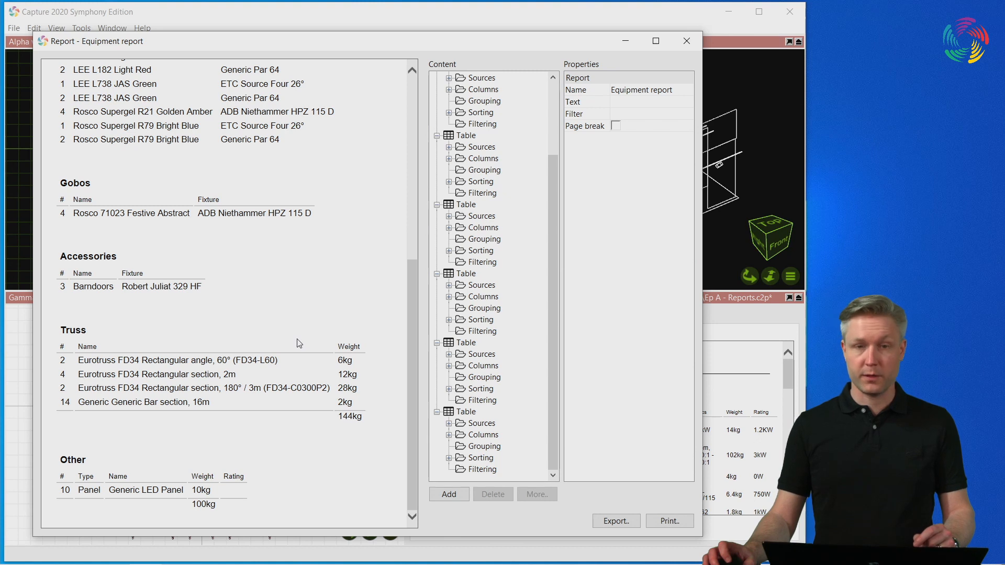
{"action": "mouse_move", "coordinate": [294, 342]}
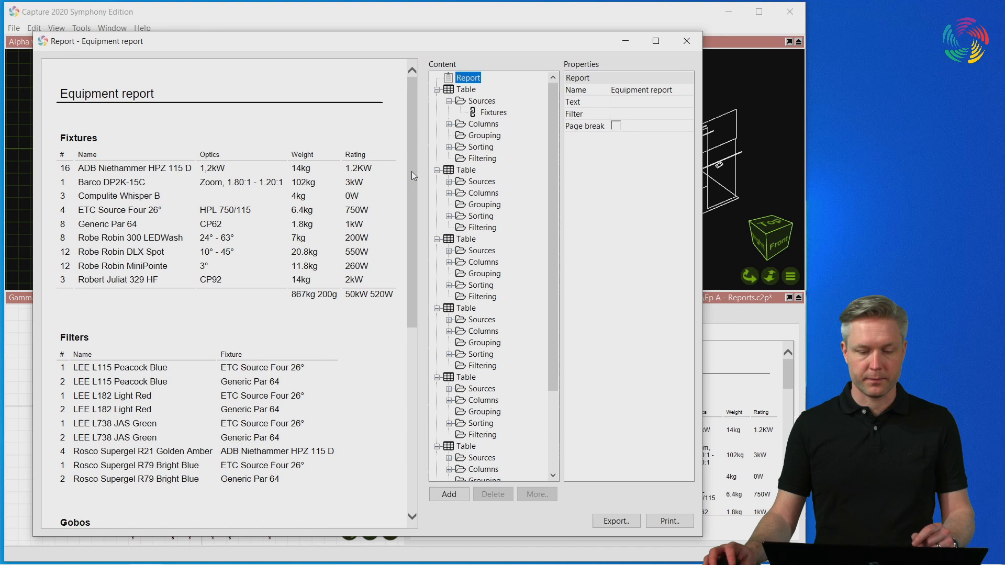
{"action": "mouse_move", "coordinate": [384, 168]}
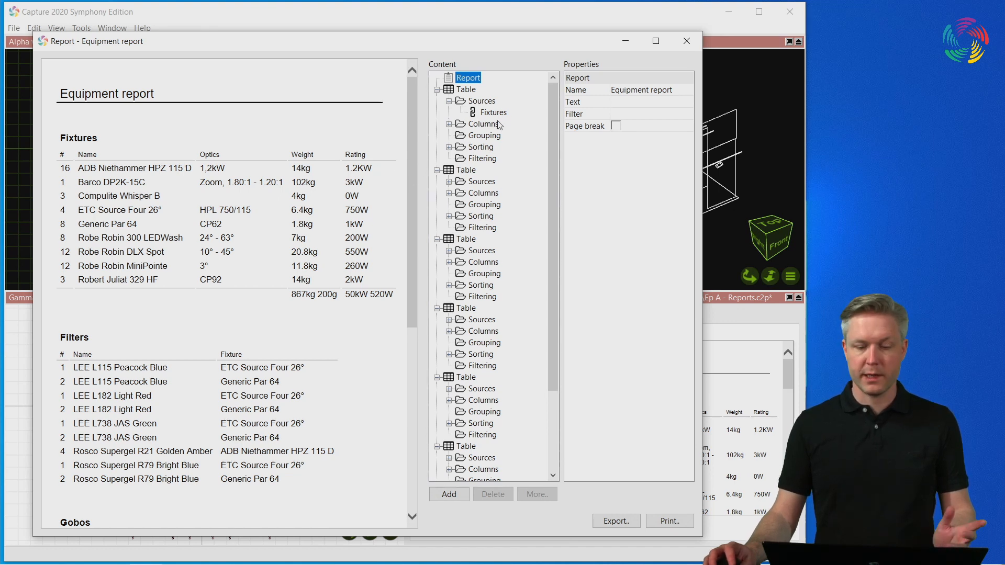
- Remove the Optics column from the Fixtures table and re-add it as the last column
{"action": "left_click", "coordinate": [450, 123]}
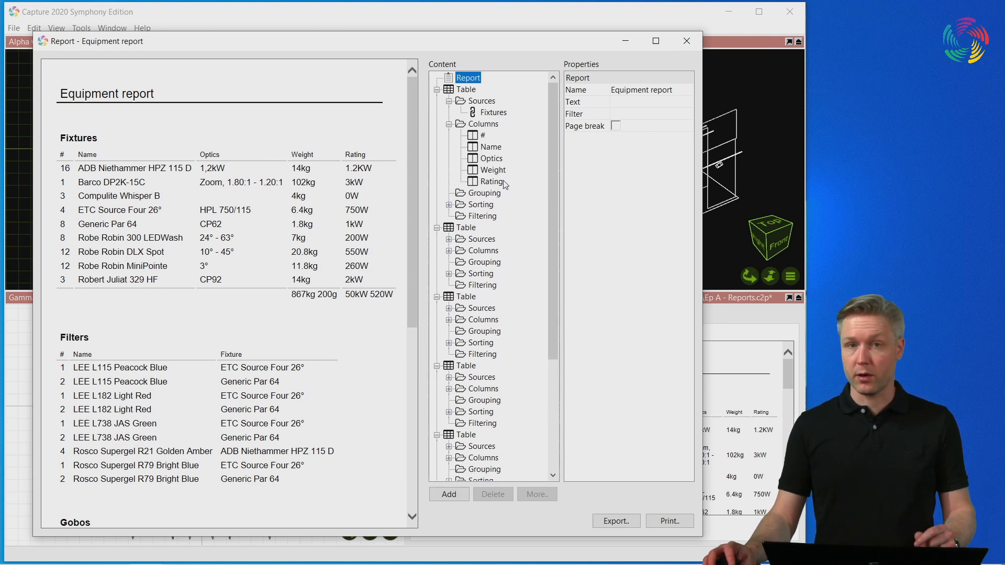
{"action": "right_click", "coordinate": [492, 158]}
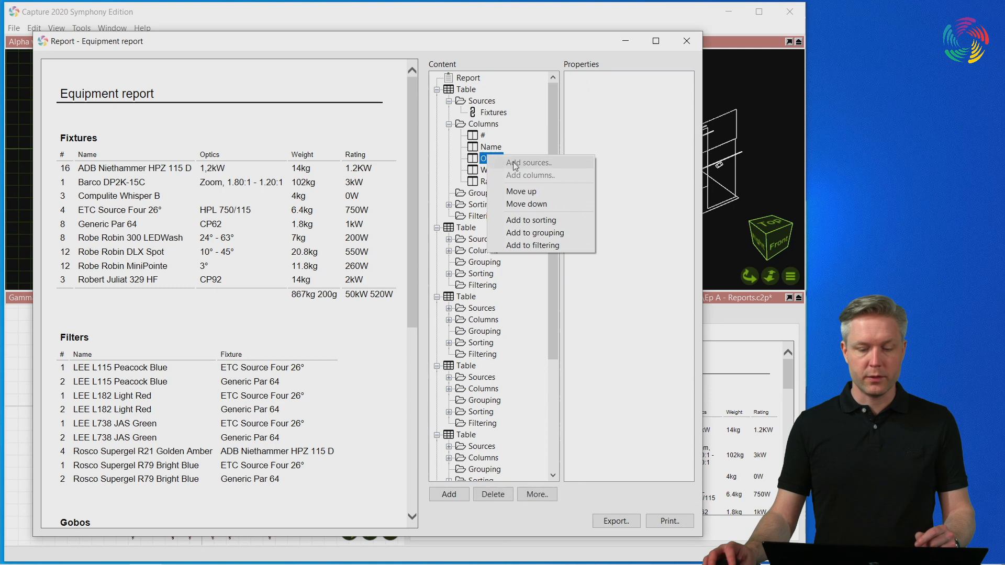
{"action": "left_click", "coordinate": [522, 191]}
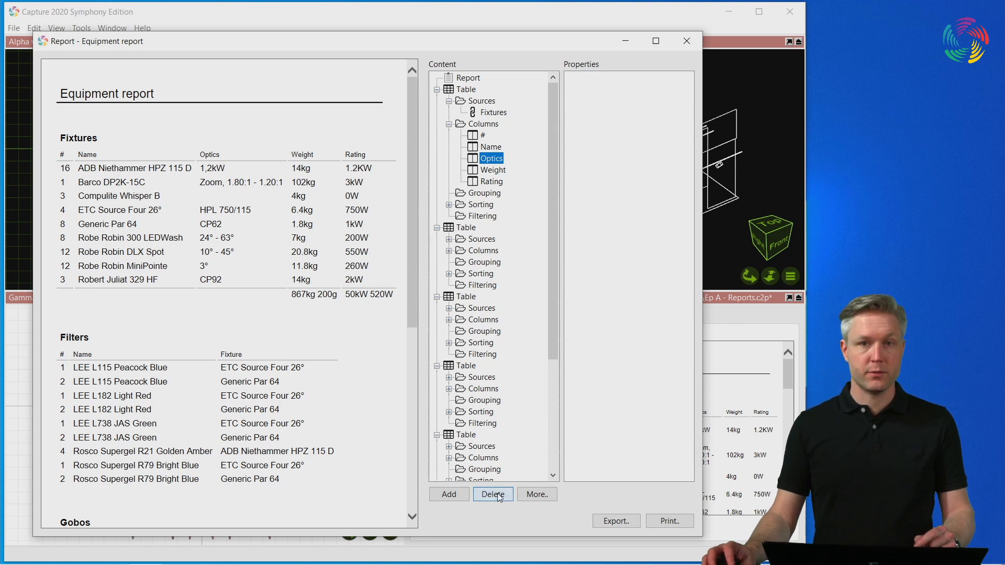
{"action": "left_click", "coordinate": [493, 494]}
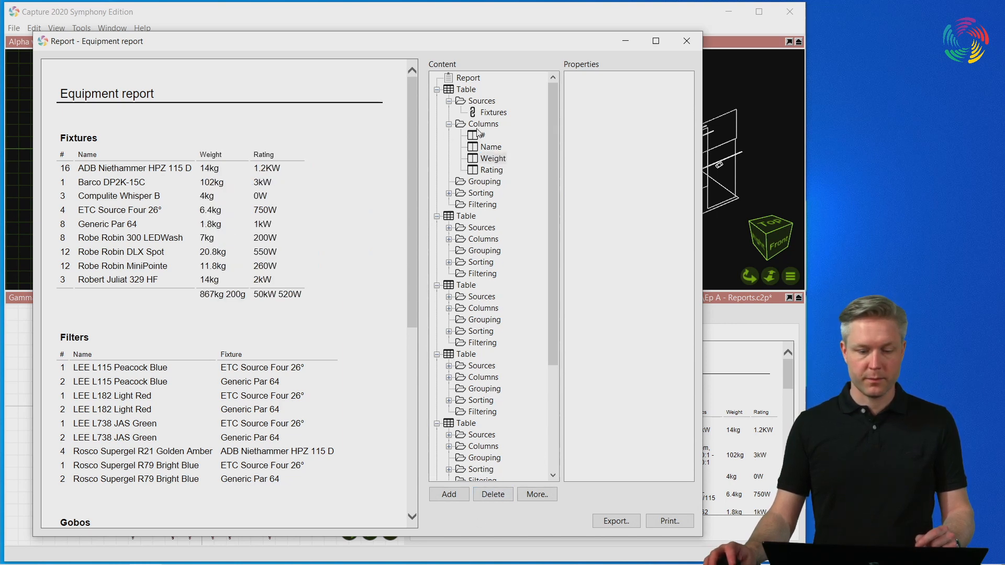
{"action": "right_click", "coordinate": [483, 124]}
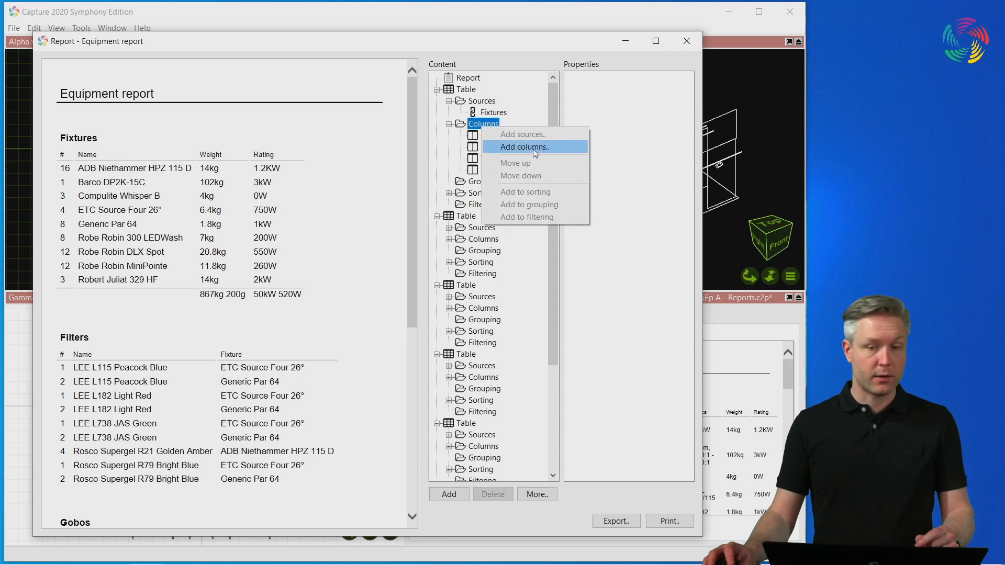
{"action": "left_click", "coordinate": [529, 147]}
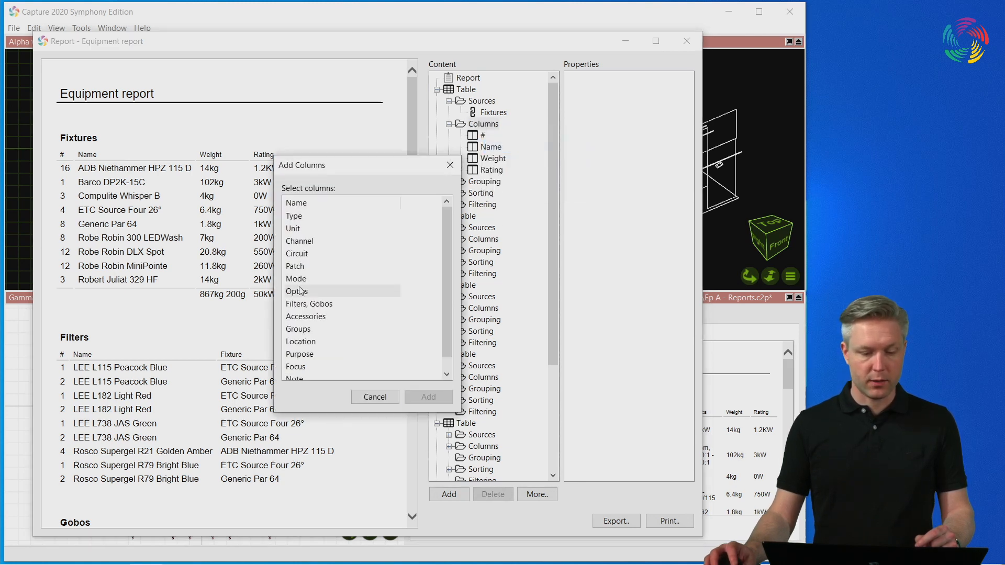
{"action": "left_click", "coordinate": [427, 396]}
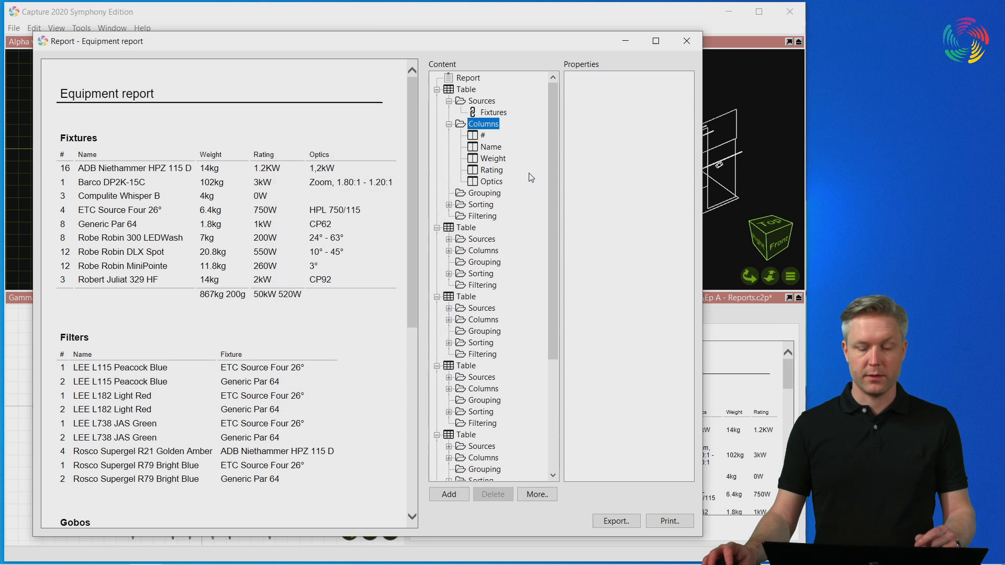
{"action": "mouse_move", "coordinate": [500, 181]}
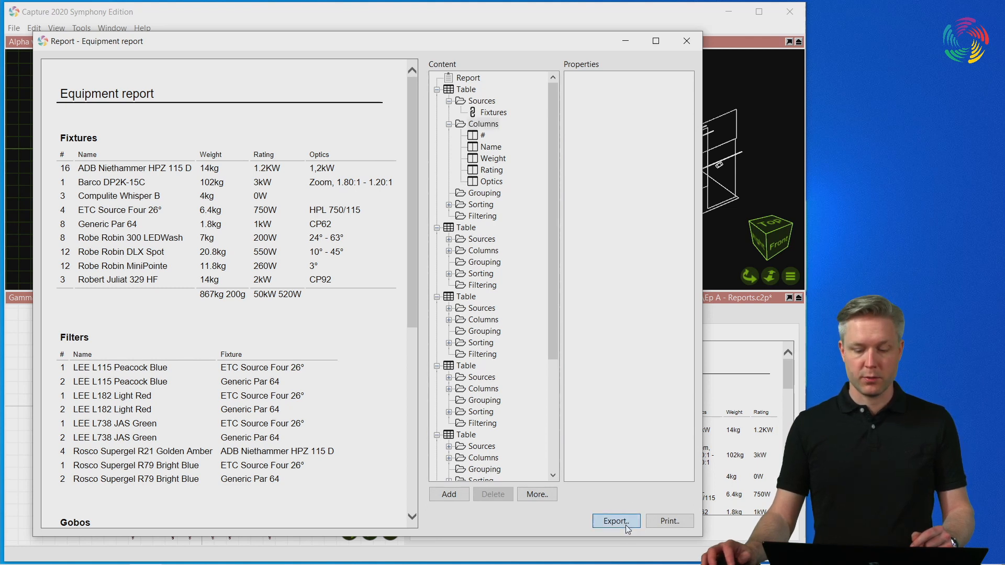
{"action": "mouse_move", "coordinate": [669, 520]}
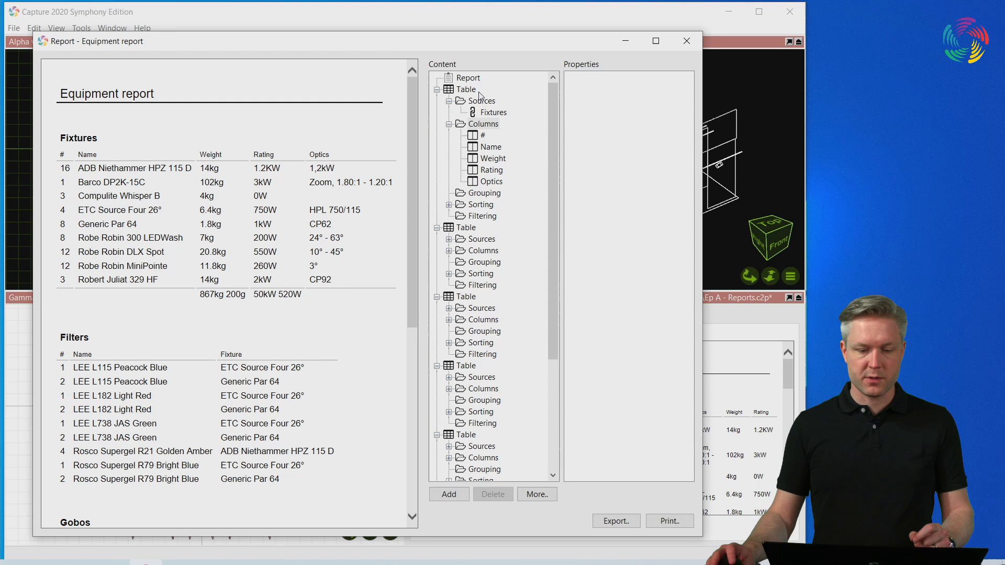
- Enable Page break in the report's properties and close the report editor
{"action": "left_click", "coordinate": [468, 77]}
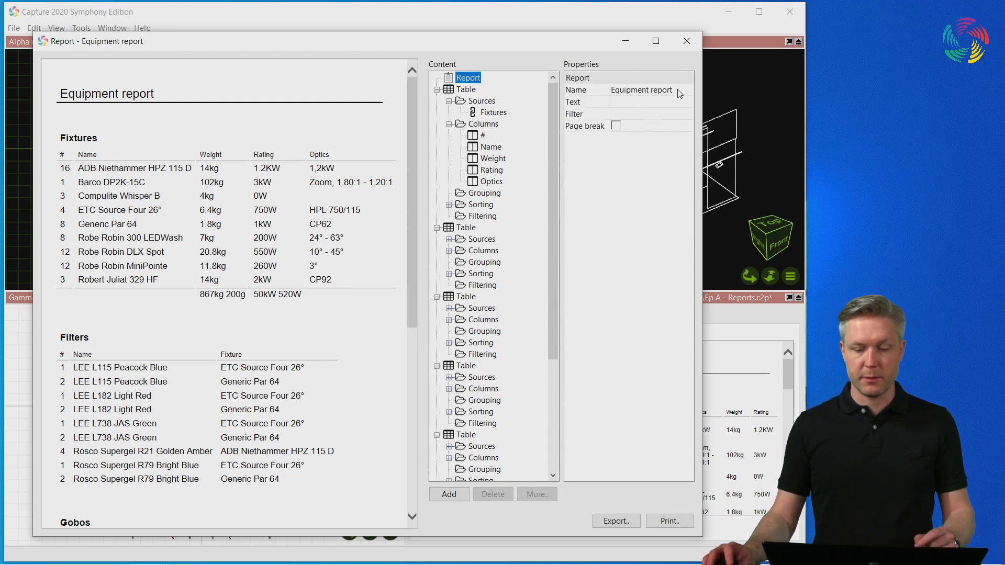
{"action": "mouse_move", "coordinate": [628, 109]}
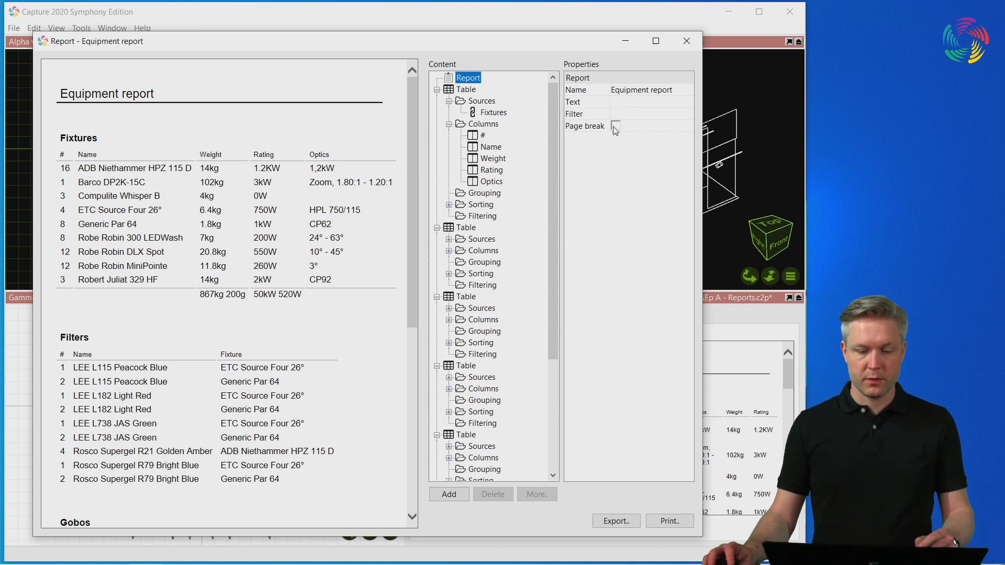
{"action": "left_click", "coordinate": [614, 126]}
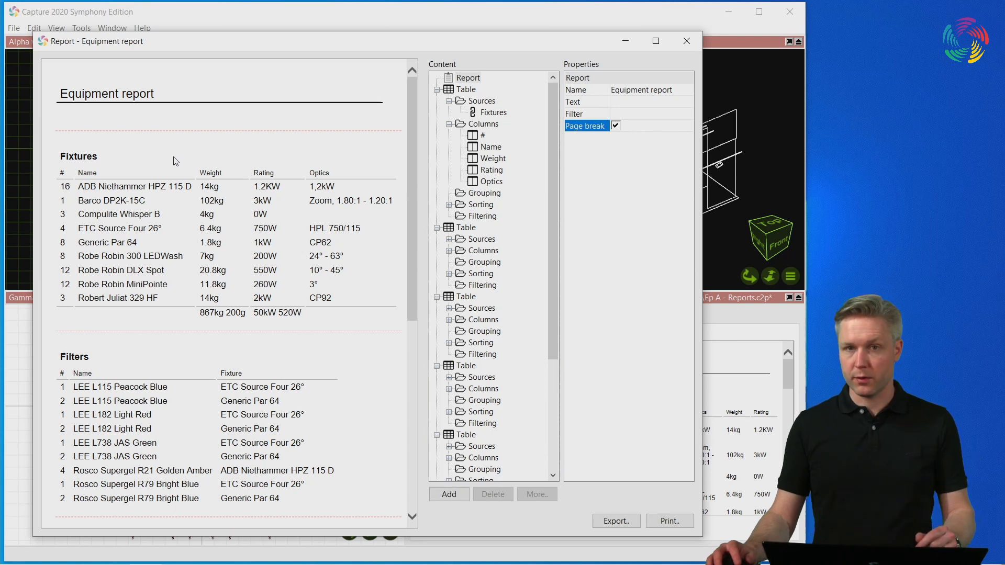
{"action": "mouse_move", "coordinate": [683, 55]}
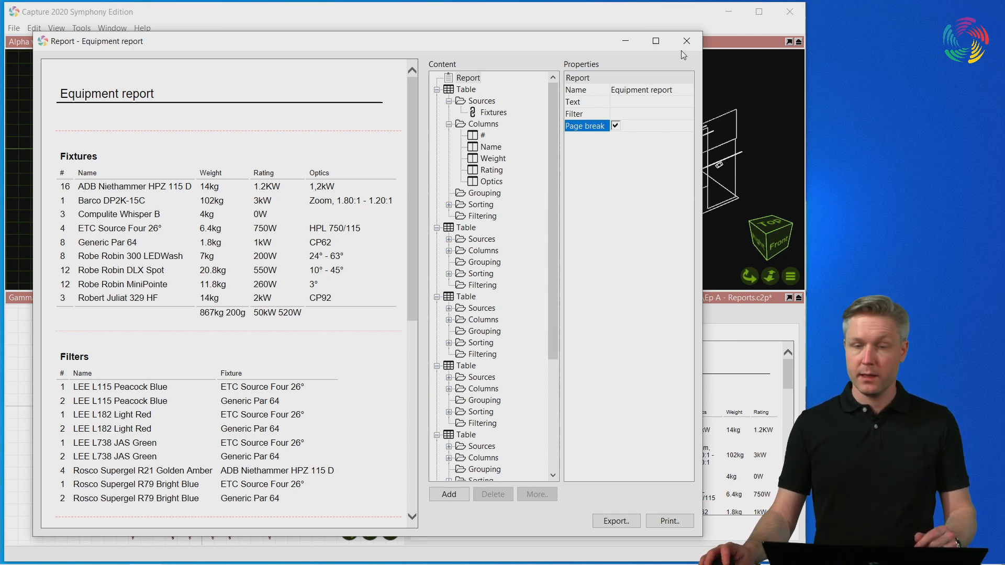
{"action": "left_click", "coordinate": [686, 41]}
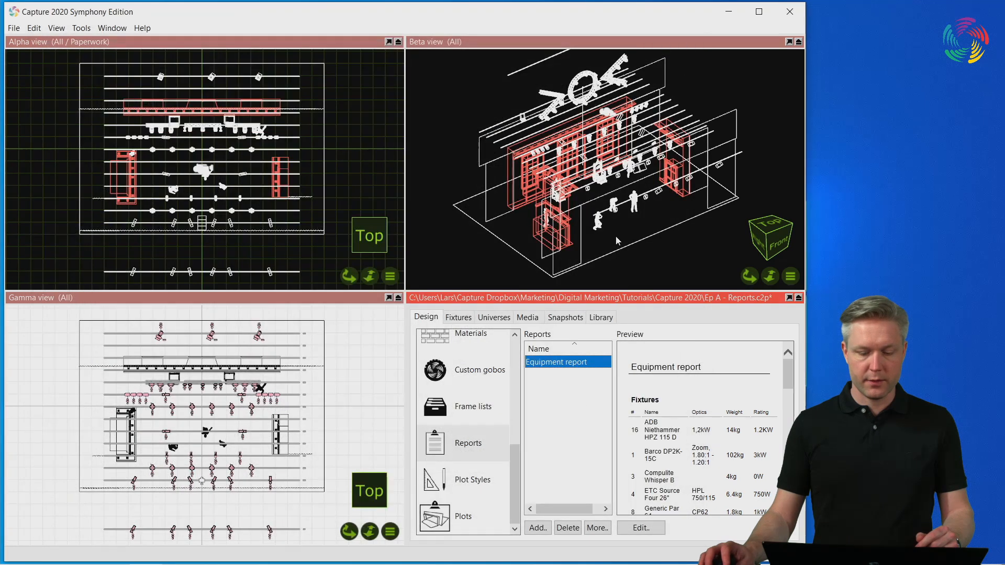
- Add a Fixture locations report to the project's reports
{"action": "left_click", "coordinate": [536, 528]}
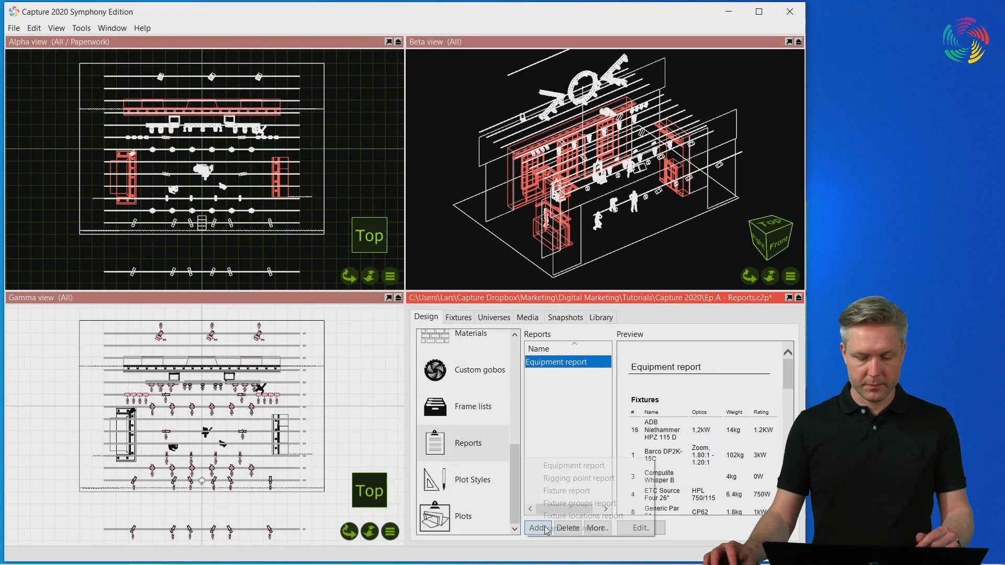
{"action": "left_click", "coordinate": [537, 527]}
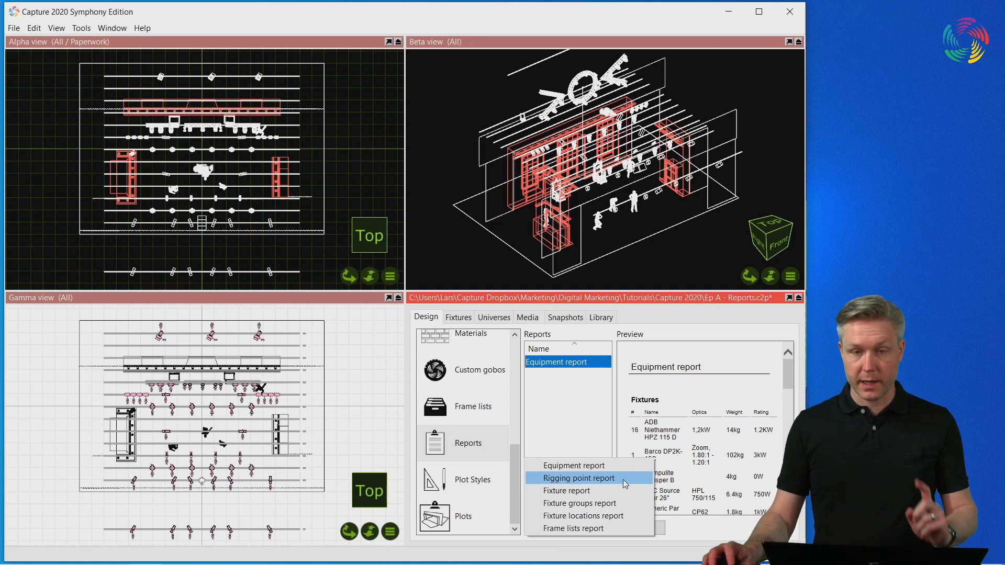
{"action": "mouse_move", "coordinate": [582, 516]}
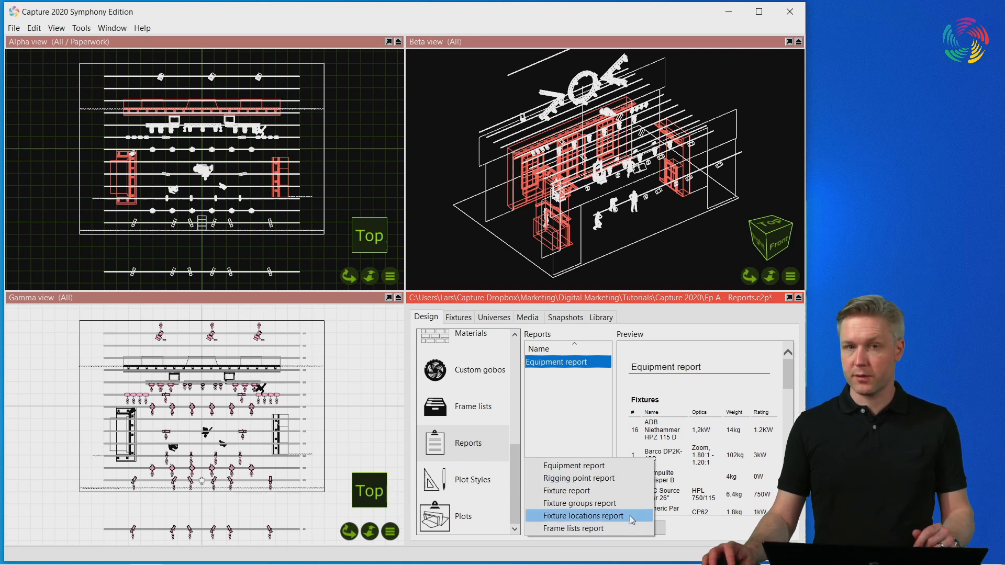
{"action": "left_click", "coordinate": [582, 517]}
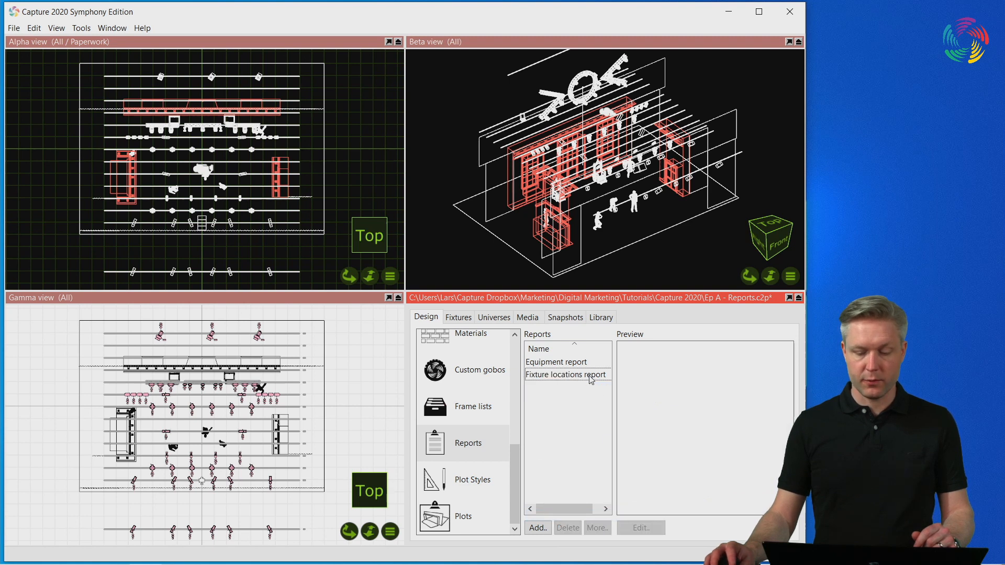
- Review the Fixture locations report's per-position listing in the editor, then close it
{"action": "left_click", "coordinate": [567, 375]}
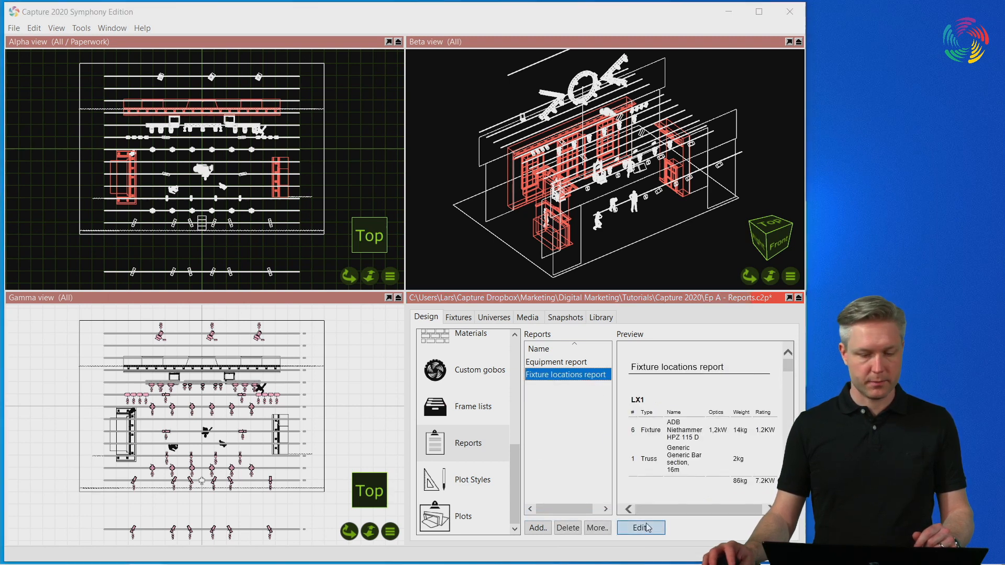
{"action": "left_click", "coordinate": [640, 528]}
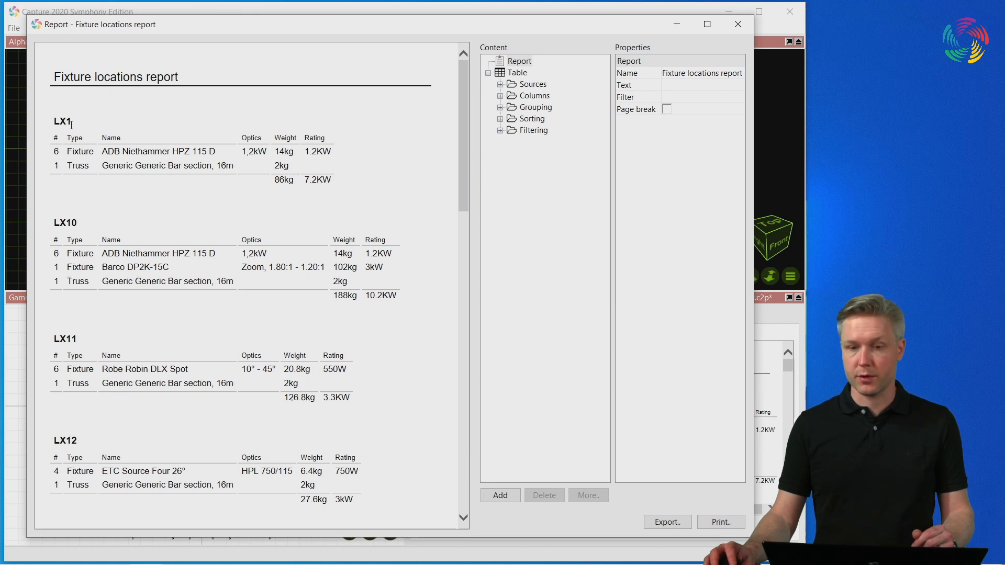
{"action": "left_click", "coordinate": [737, 24]}
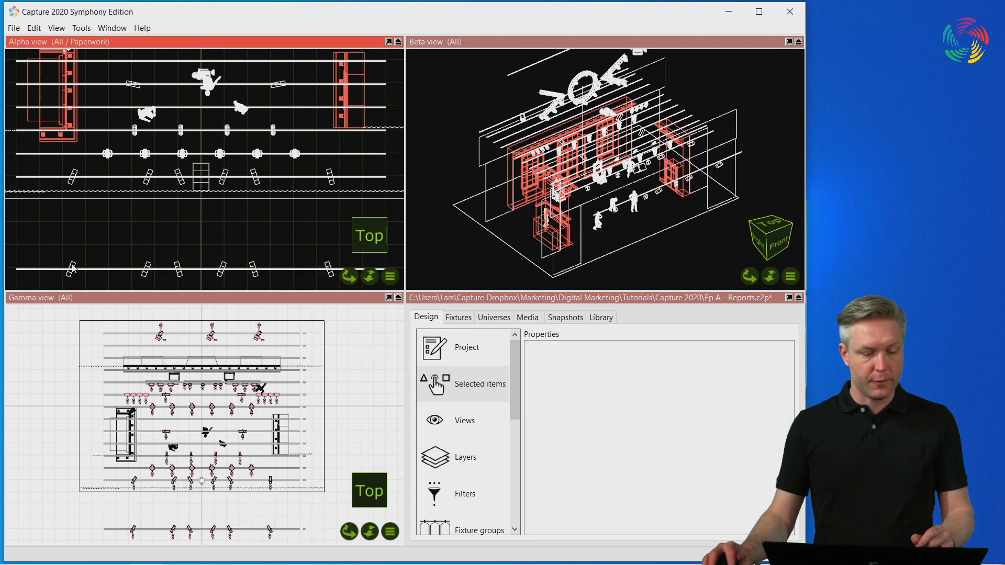
- Select an LX1 fixture in the top view and set its Location to 'Loc A'
{"action": "left_click", "coordinate": [70, 266]}
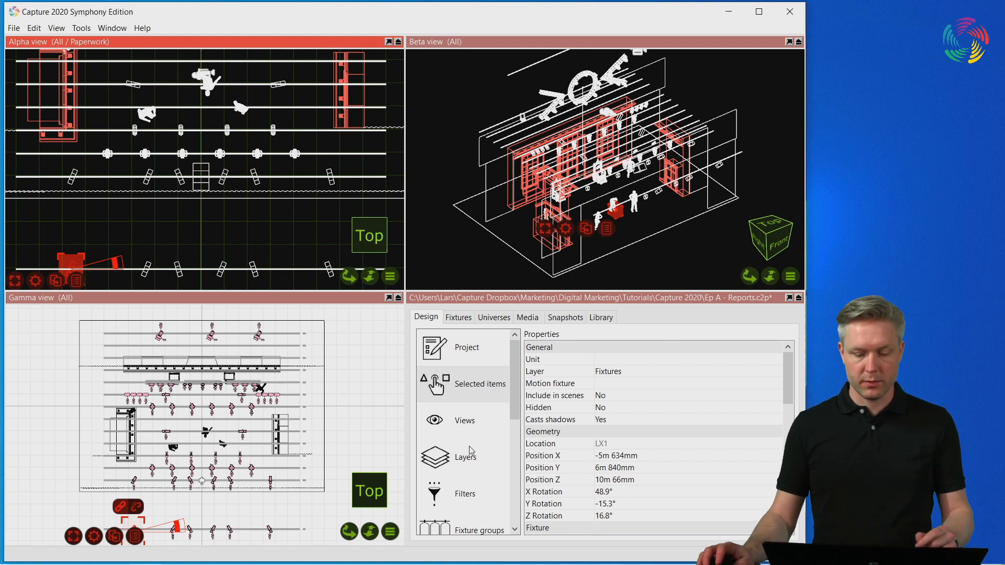
{"action": "left_click", "coordinate": [540, 443]}
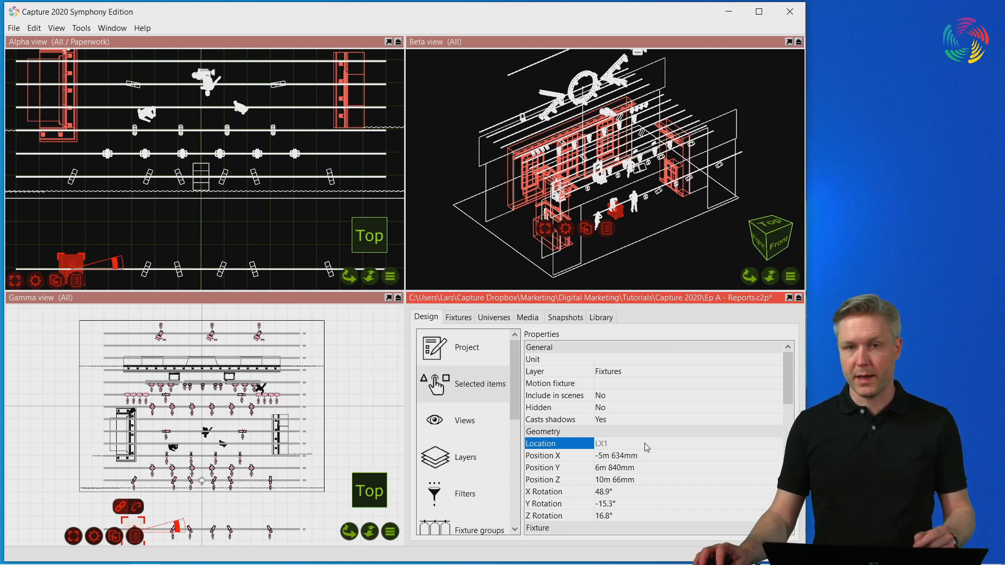
{"action": "left_click", "coordinate": [640, 444]}
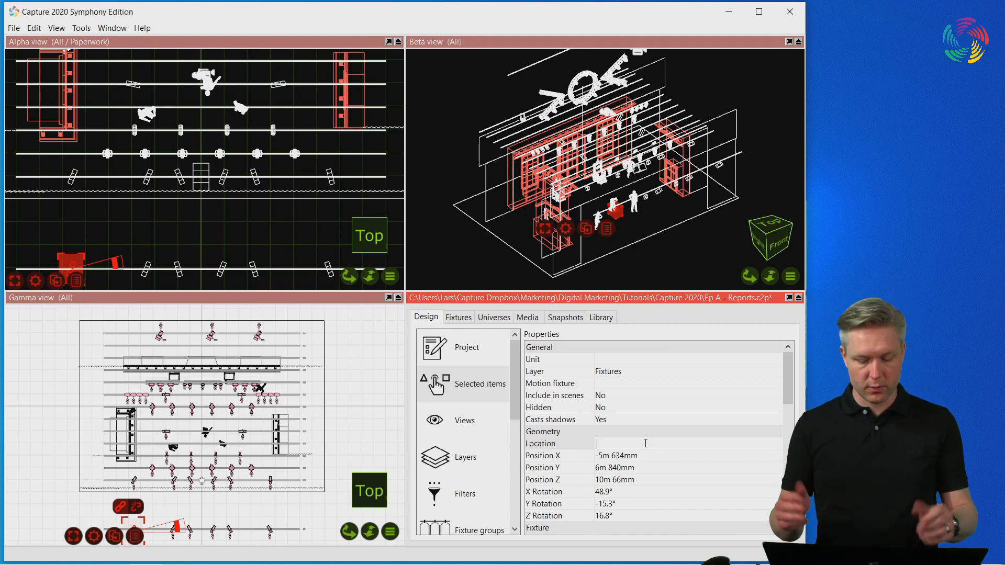
{"action": "type", "text": "Loc A"}
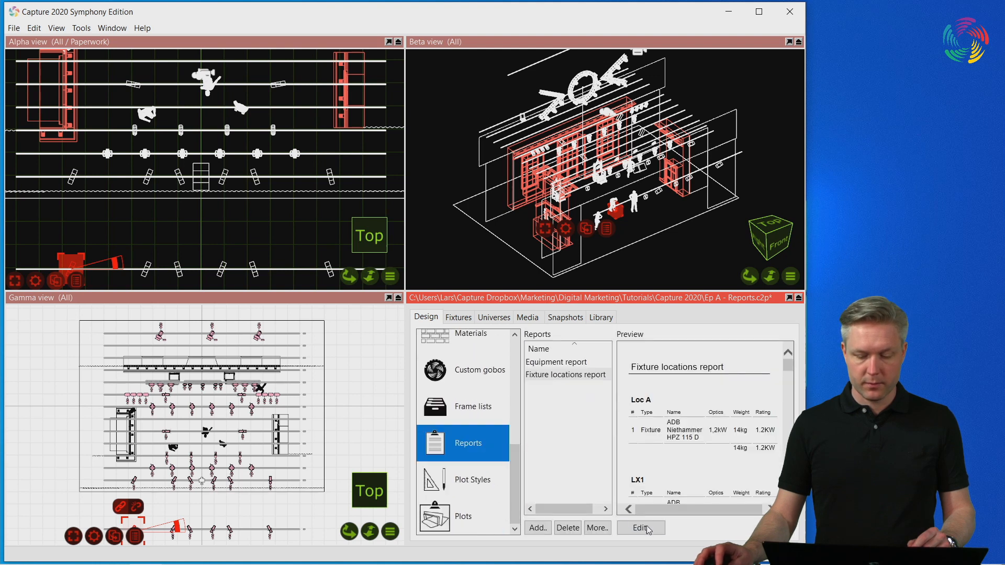
{"action": "left_click", "coordinate": [638, 528]}
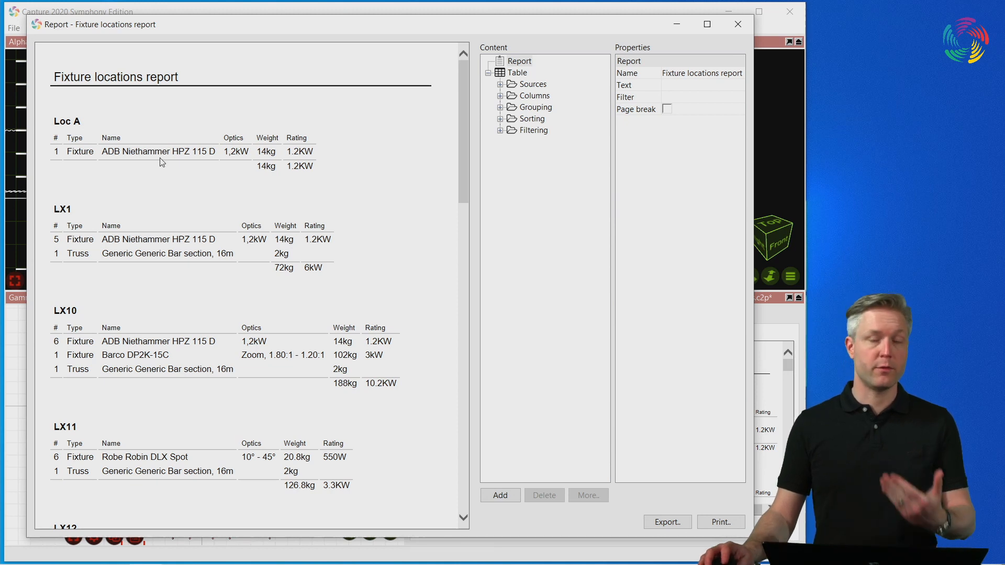
{"action": "mouse_move", "coordinate": [90, 215]}
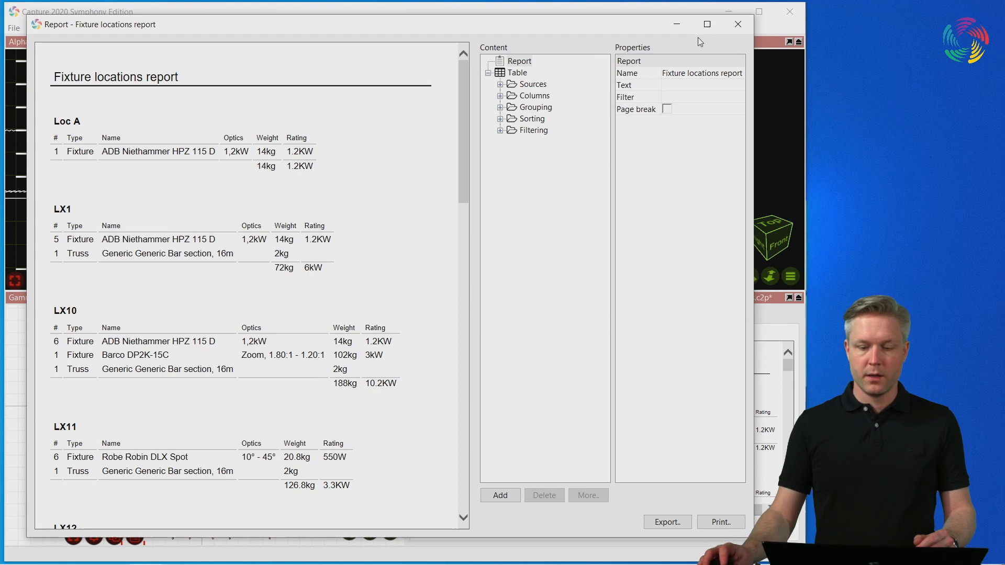
{"action": "left_click", "coordinate": [737, 24]}
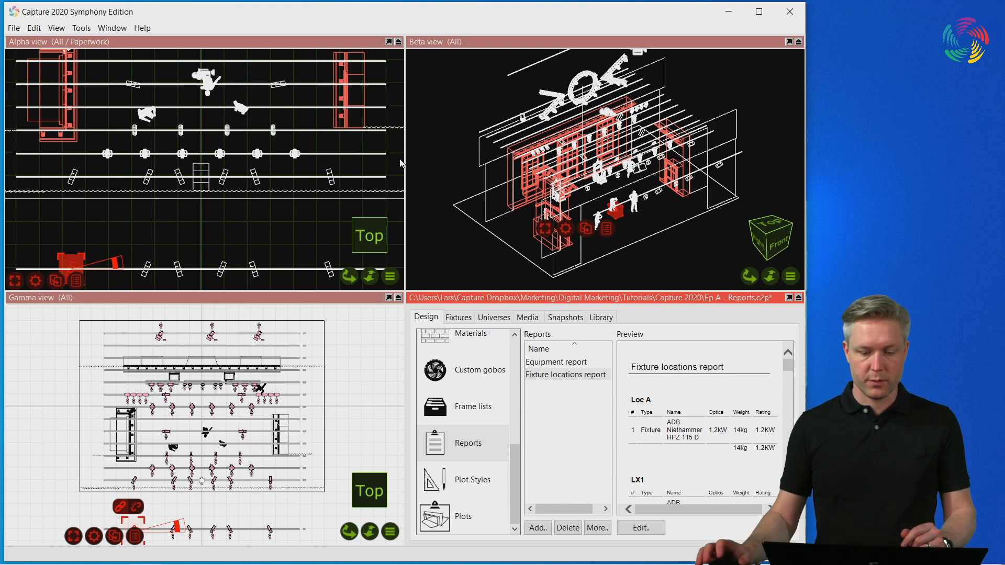
- Place a Report Item from the Library's Reporting section into the drawing
{"action": "left_click", "coordinate": [601, 317]}
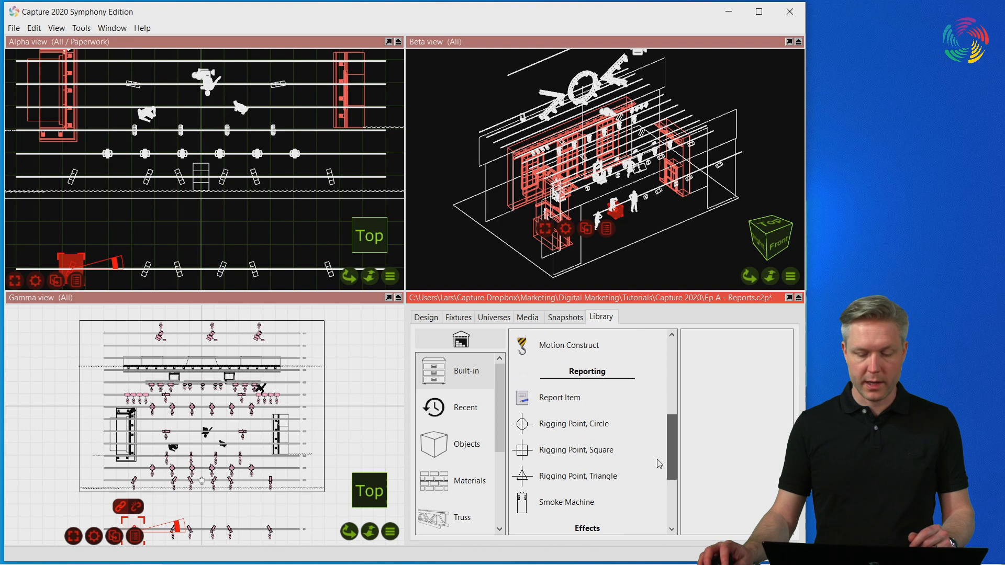
{"action": "left_click", "coordinate": [559, 397]}
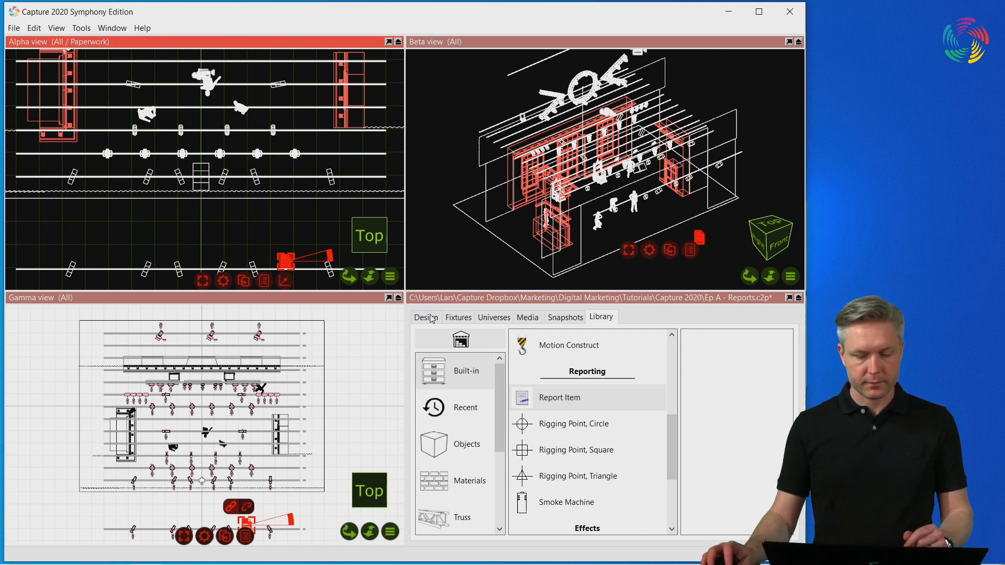
{"action": "left_click", "coordinate": [426, 316]}
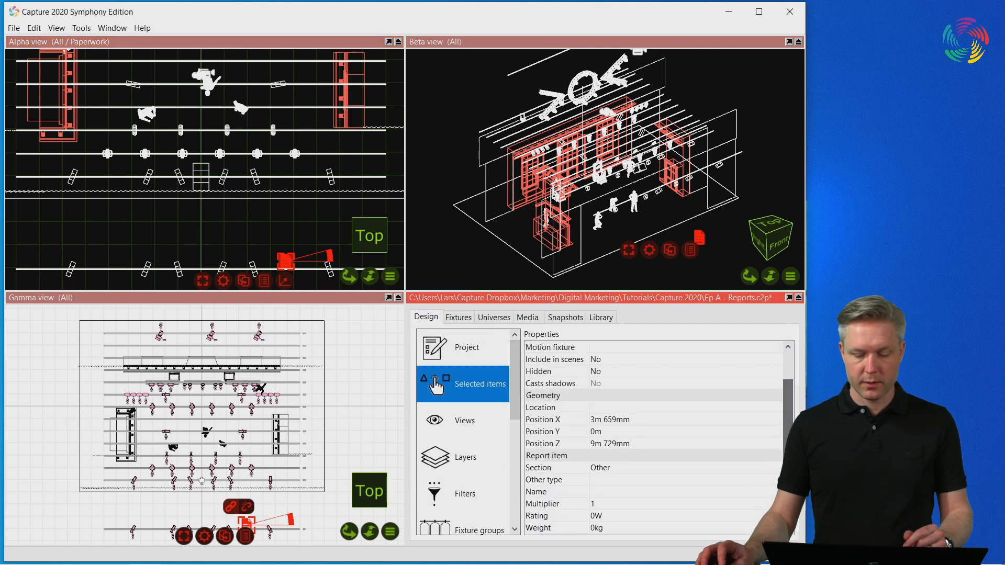
- Name the report item 'Multicore' with multiplier 6, then show the layers list
{"action": "left_click", "coordinate": [543, 480]}
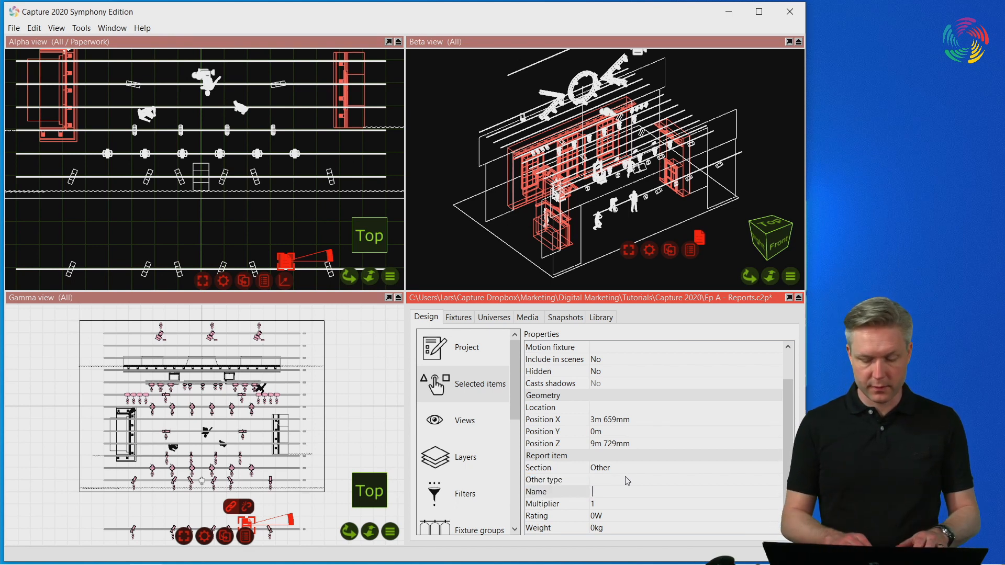
{"action": "type", "text": "Multicore"}
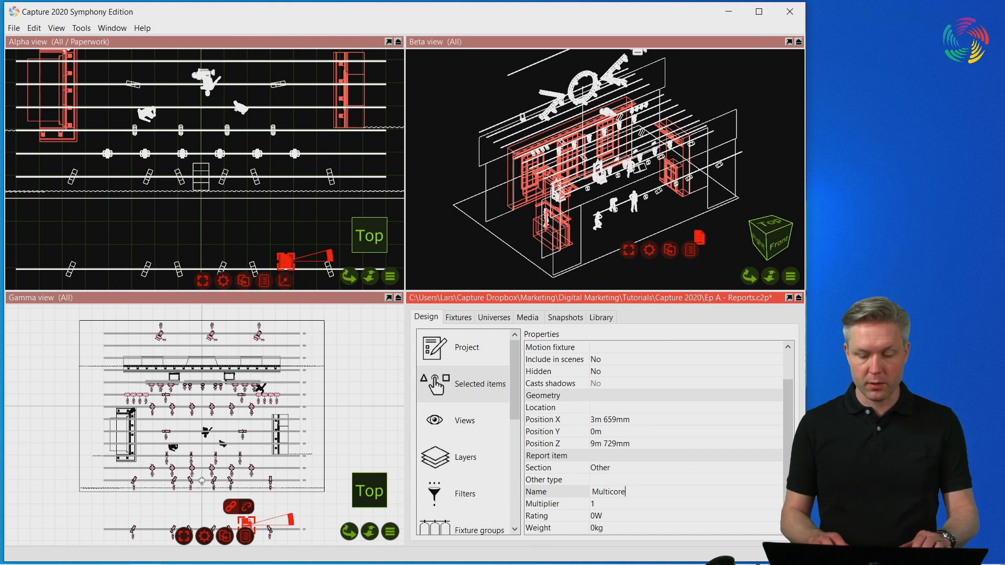
{"action": "left_click", "coordinate": [537, 492]}
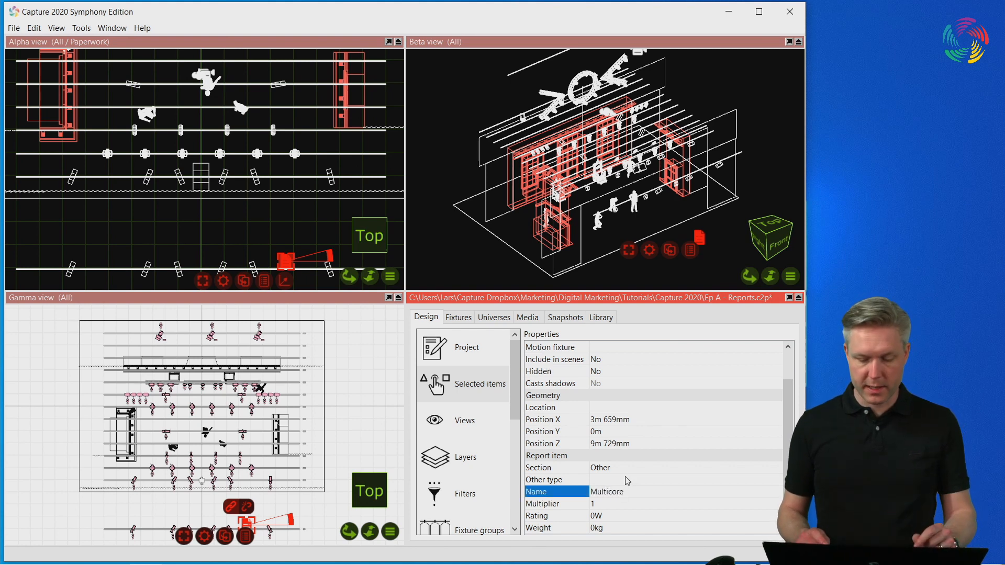
{"action": "left_click", "coordinate": [610, 504]}
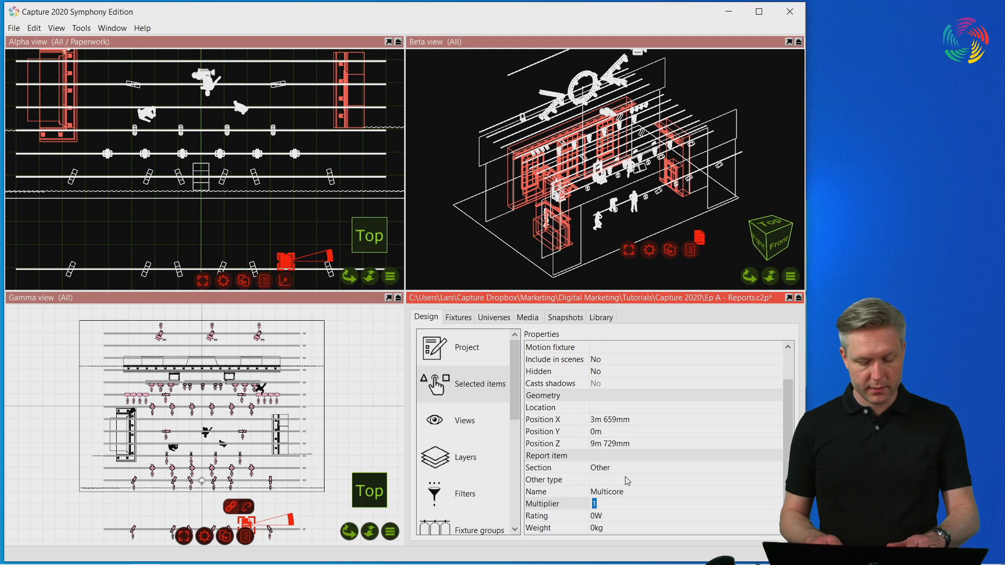
{"action": "type", "text": "6"}
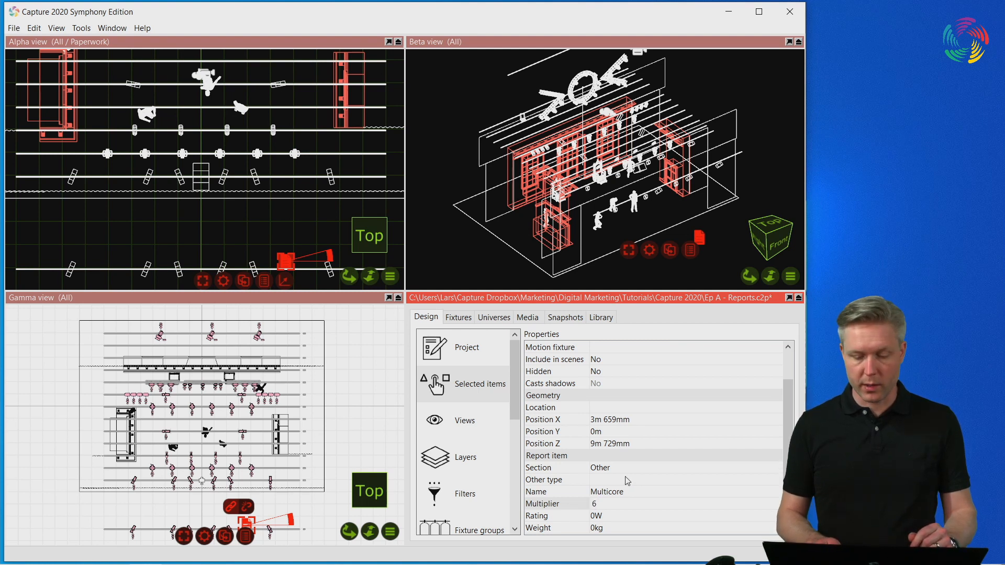
{"action": "left_click", "coordinate": [543, 503]}
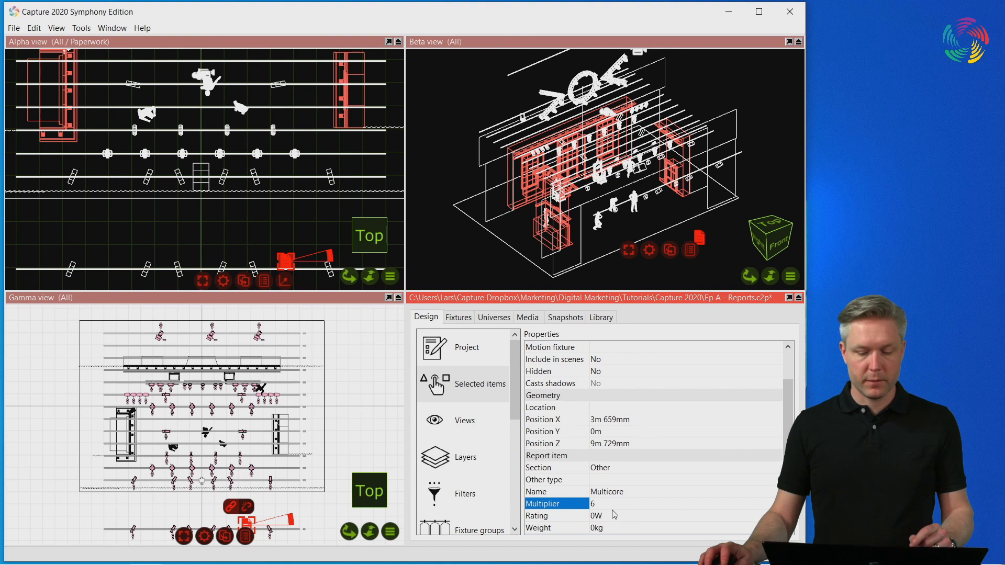
{"action": "left_click", "coordinate": [464, 457]}
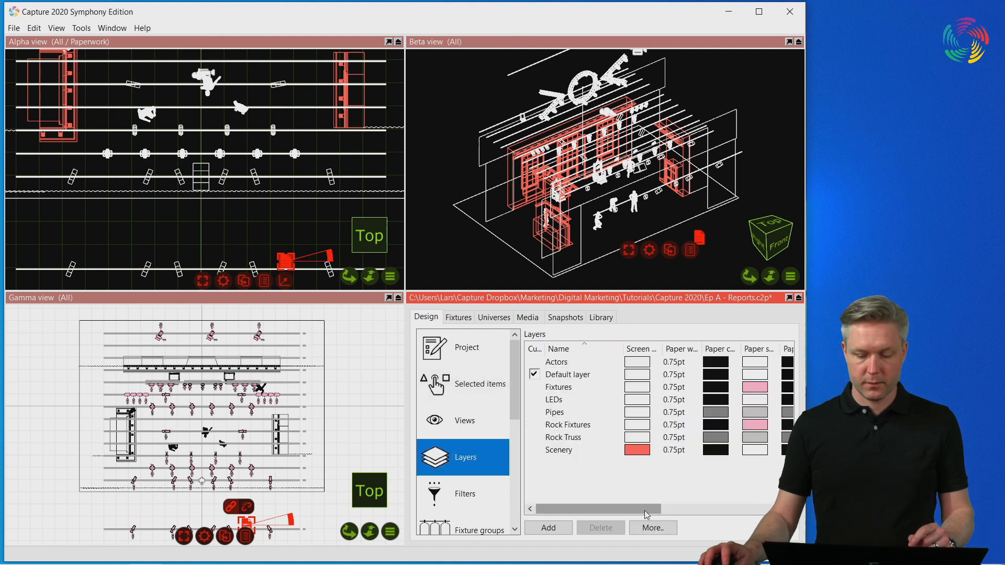